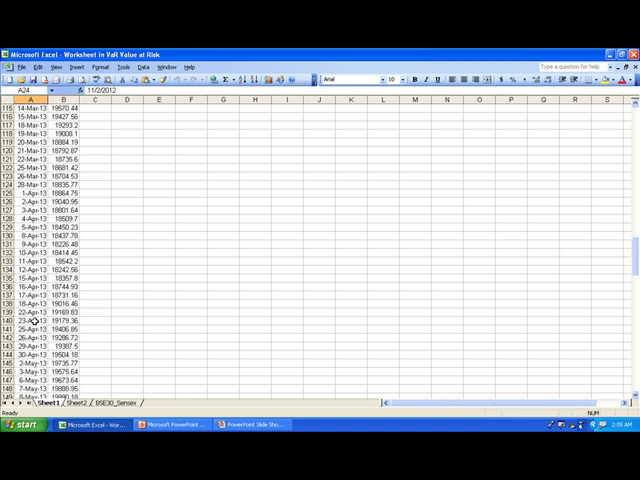
Edit the C2 formula to multiply the daily change by 100 and fill it down column C.
{"action": "scroll", "scroll_direction": "down", "scroll_amount": 3}
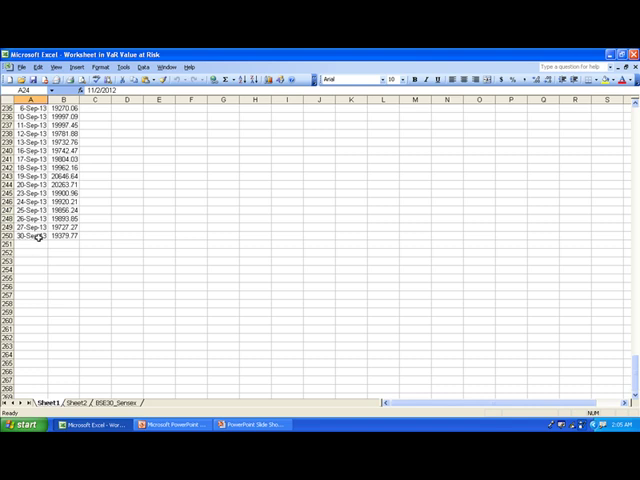
{"action": "scroll", "scroll_direction": "up", "scroll_amount": 3}
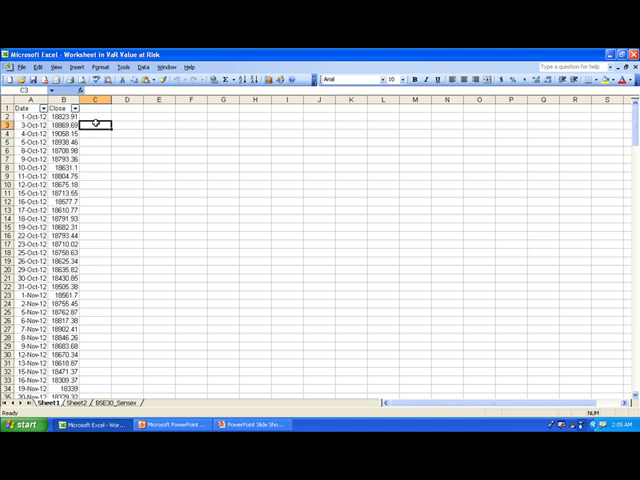
{"action": "double_click", "coordinate": [96, 124]}
{"action": "type", "text": "=(B3-B2"}
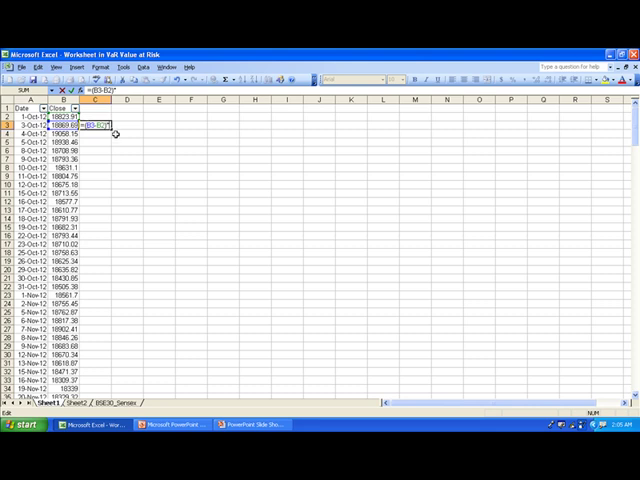
{"action": "type", "text": "*100/"}
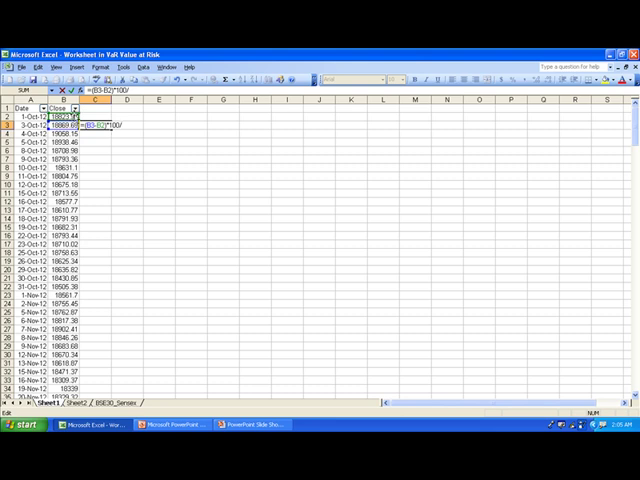
{"action": "type", "text": "B2"}
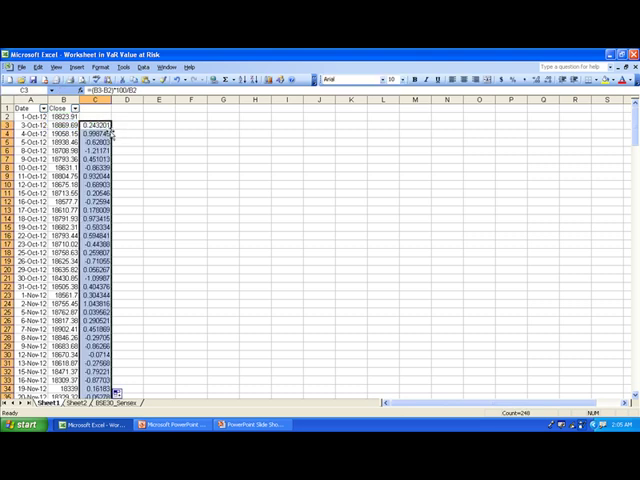
Head column C 'Gain' and format its values as Number with 2 decimal places.
{"action": "left_click", "coordinate": [102, 100]}
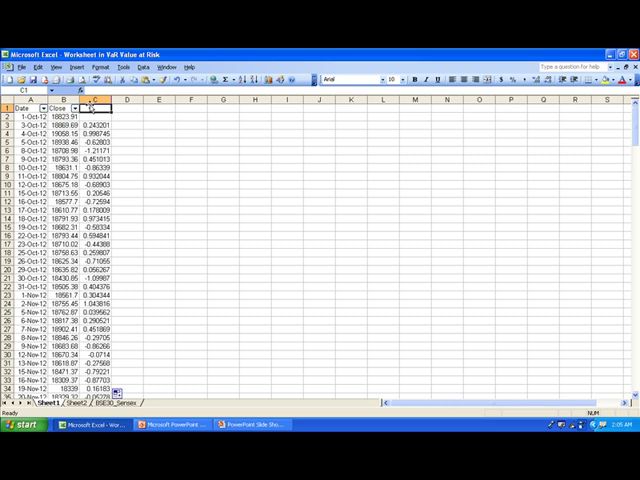
{"action": "type", "text": "Gain/Loss"}
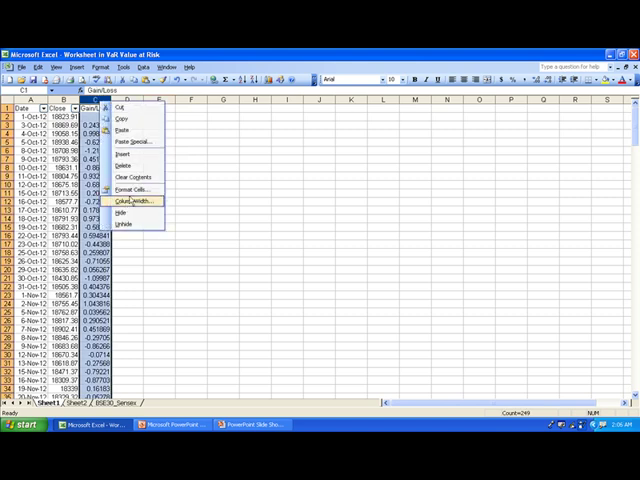
{"action": "left_click", "coordinate": [136, 200]}
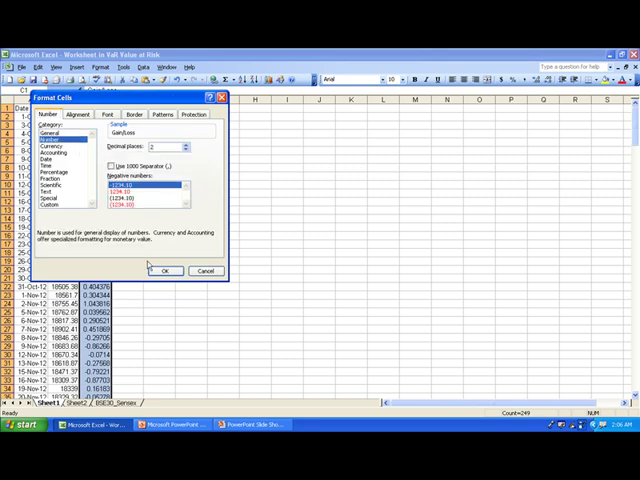
{"action": "left_click", "coordinate": [164, 270]}
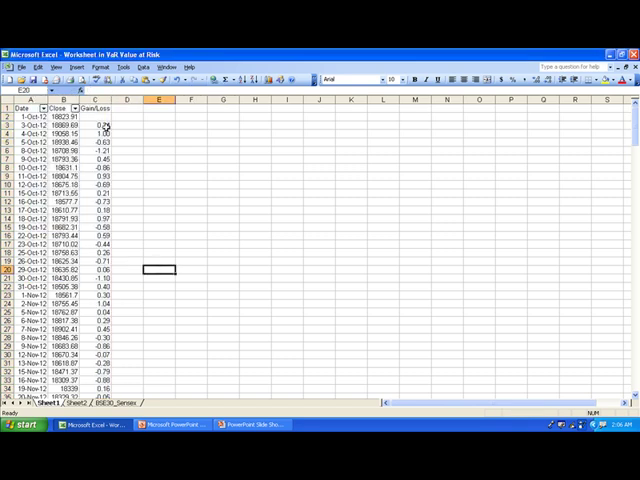
Check a daily change formula, then select the entire worksheet.
{"action": "left_click", "coordinate": [112, 142]}
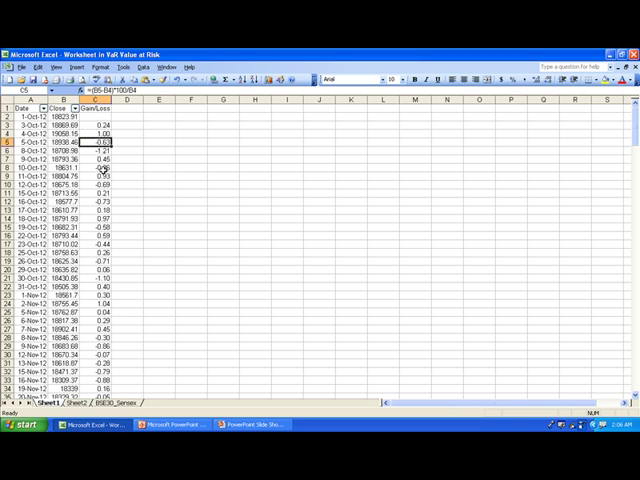
{"action": "mouse_move", "coordinate": [176, 392]}
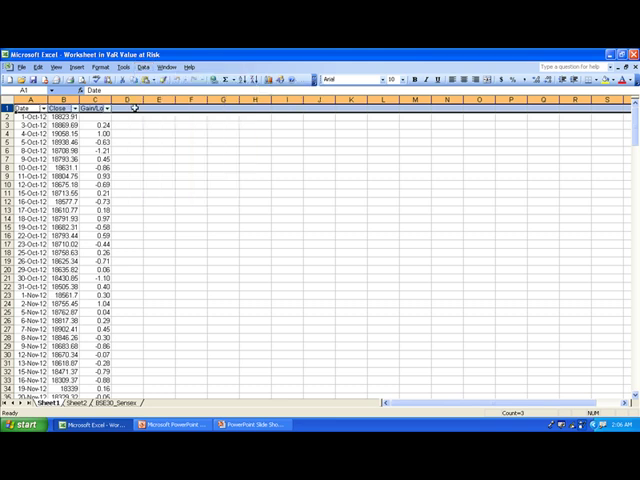
{"action": "left_click", "coordinate": [106, 108]}
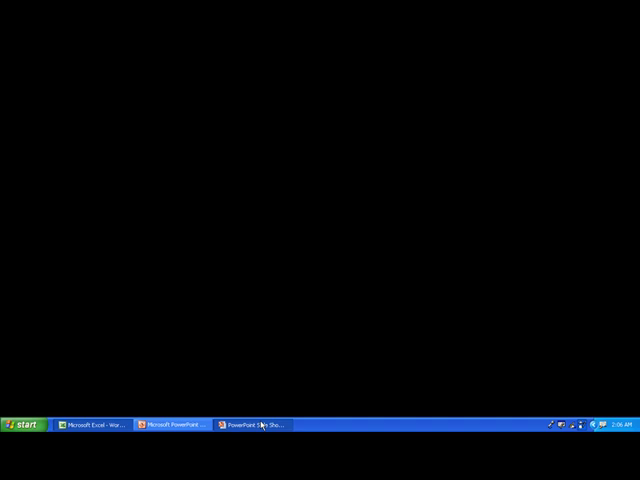
Switch to the PowerPoint slideshow showing 'The Second Question' slide.
{"action": "left_click", "coordinate": [256, 424]}
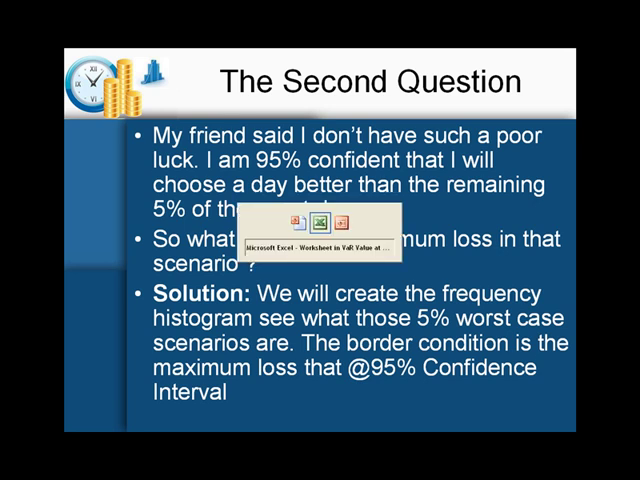
Return to Excel and paste the copied data as values only on another sheet.
{"action": "double_click", "coordinate": [316, 222]}
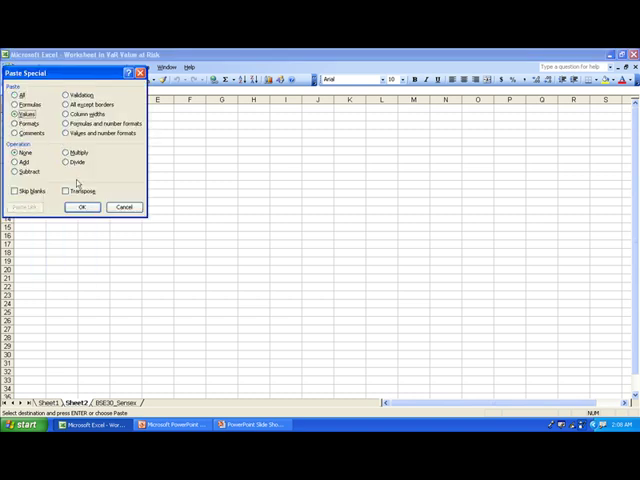
{"action": "left_click", "coordinate": [80, 208]}
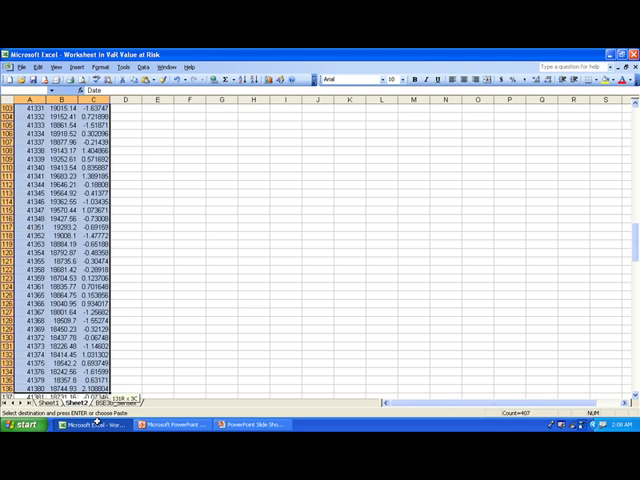
{"action": "scroll", "scroll_direction": "down", "scroll_amount": 3}
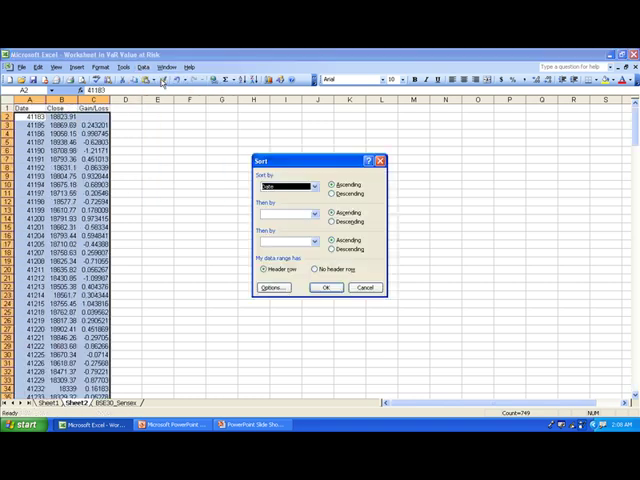
Sort the rows by the Gain/Loss column with a second sort column.
{"action": "left_click", "coordinate": [316, 186]}
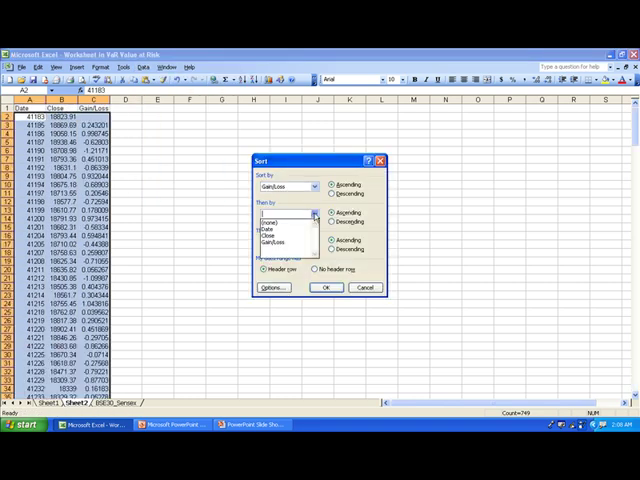
{"action": "left_click", "coordinate": [282, 228]}
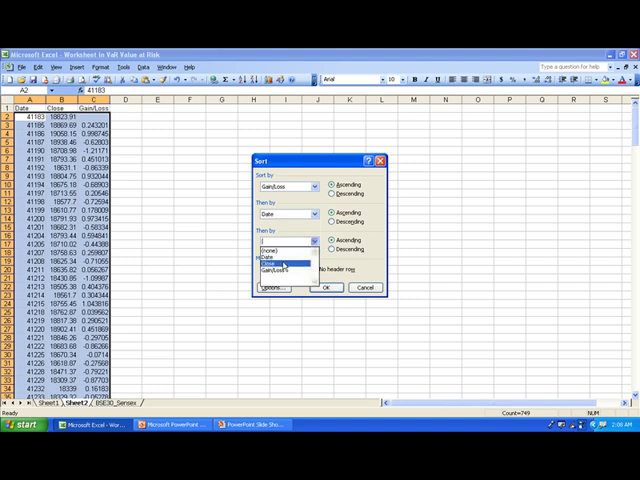
{"action": "left_click", "coordinate": [280, 264]}
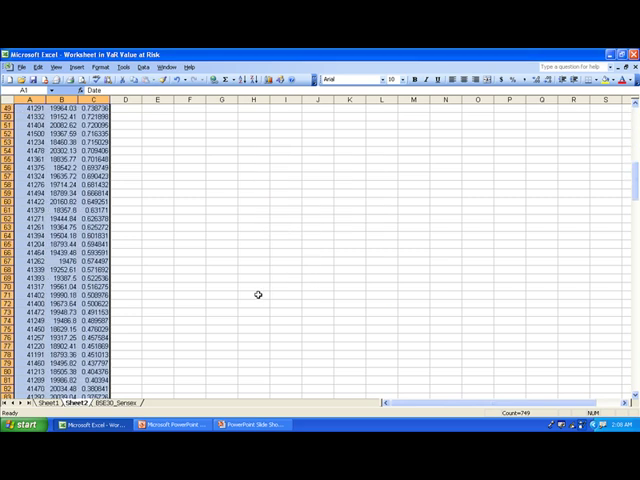
Format the first column as dates and select the block of largest-loss days to shade yellow.
{"action": "scroll", "scroll_direction": "down", "scroll_amount": 3}
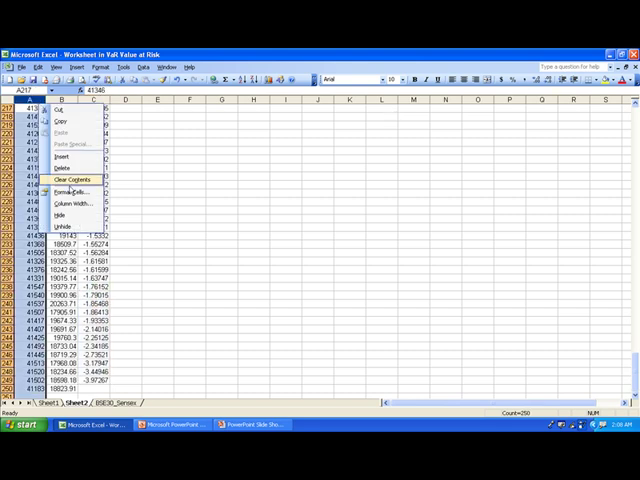
{"action": "left_click", "coordinate": [72, 192]}
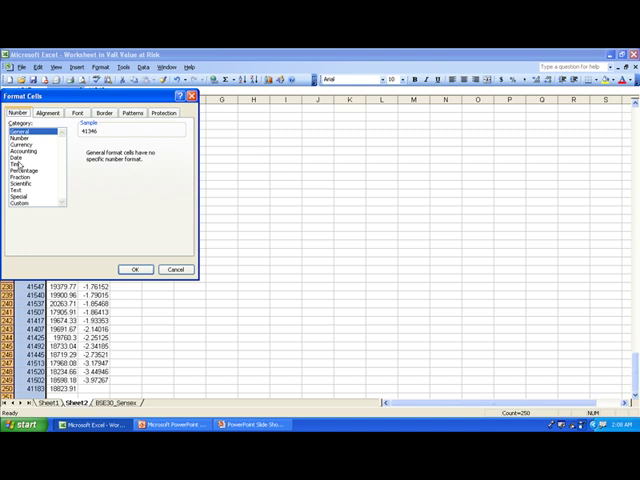
{"action": "left_click", "coordinate": [20, 156]}
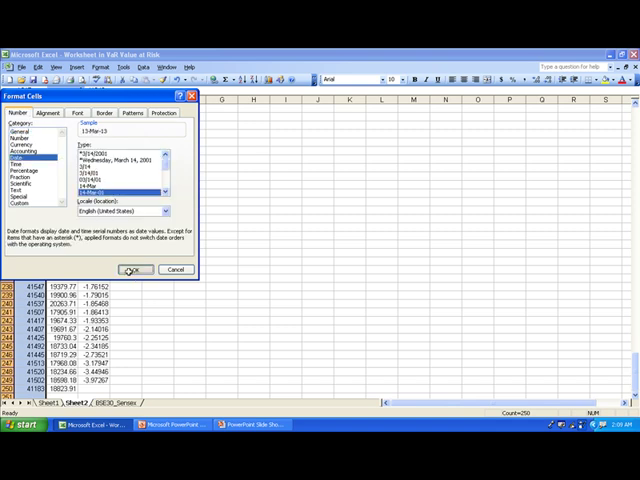
{"action": "left_click", "coordinate": [136, 268]}
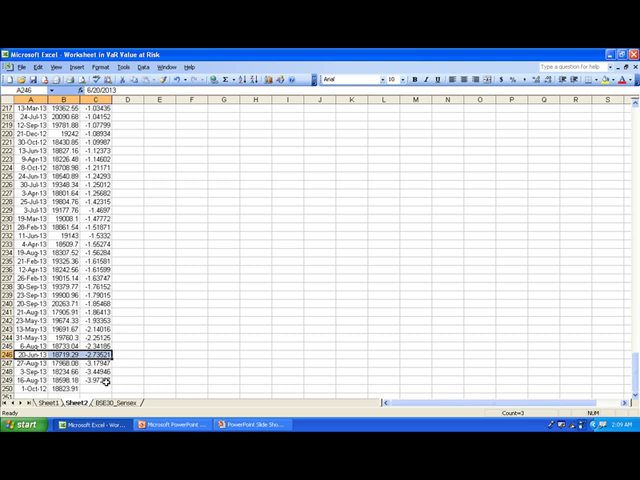
{"action": "left_click_drag", "start_coordinate": [60, 304], "coordinate": [104, 384]}
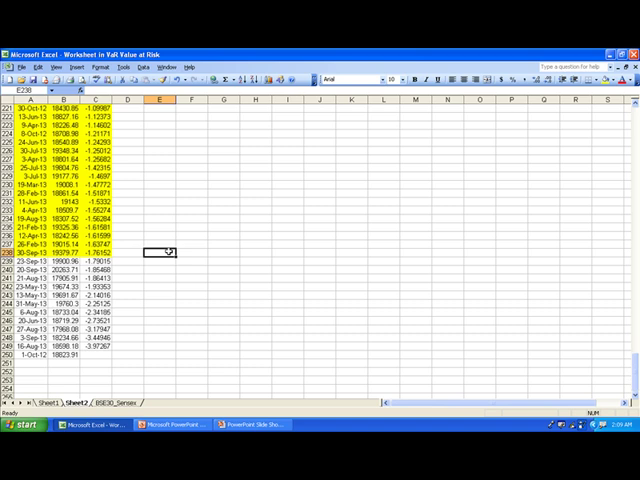
Add a '5%' note with the figure 8 beside the shaded worst-day rows.
{"action": "type", "text": "5"}
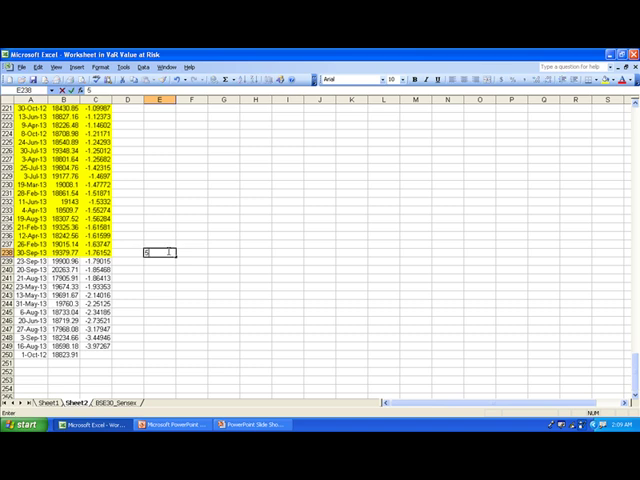
{"action": "type", "text": "%*24"}
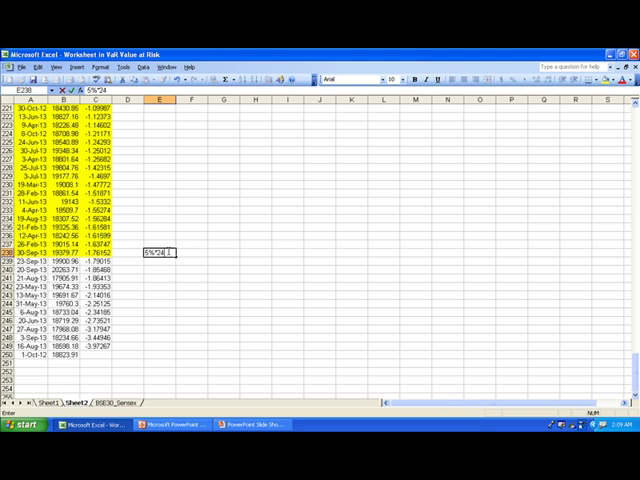
{"action": "type", "text": "8"}
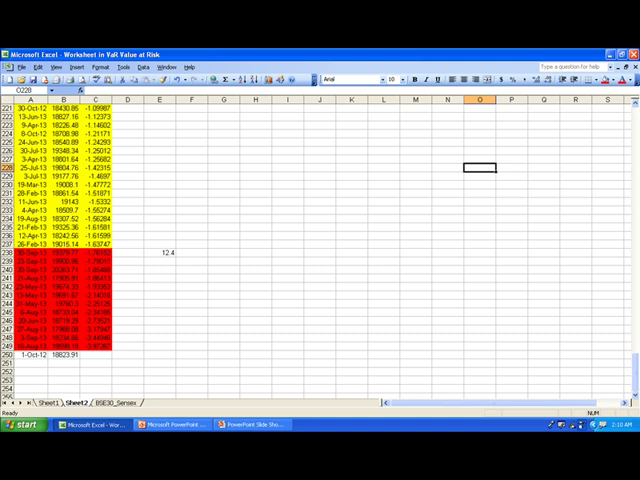
Sketch a bell curve over the sheet and mark its worst 5% tail.
{"action": "left_click_drag", "start_coordinate": [364, 324], "coordinate": [550, 258]}
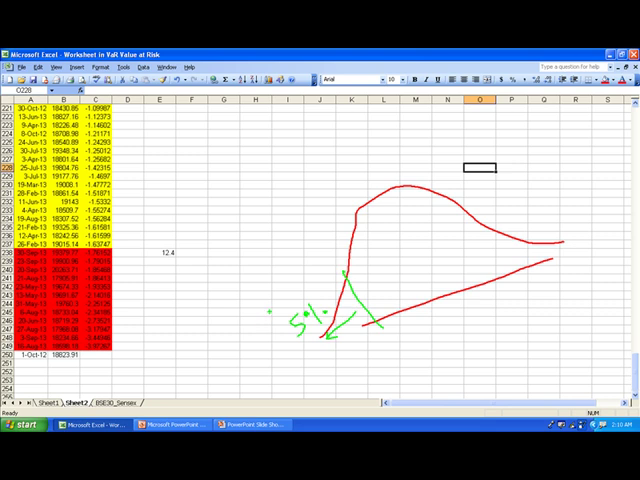
{"action": "mouse_move", "coordinate": [262, 310]}
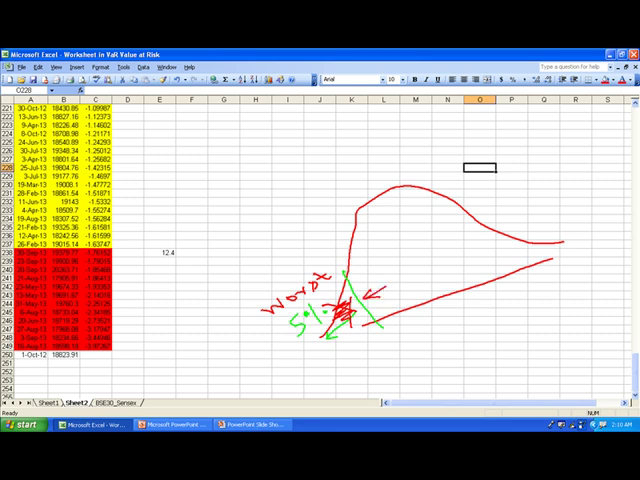
{"action": "left_click_drag", "start_coordinate": [384, 290], "coordinate": [496, 246]}
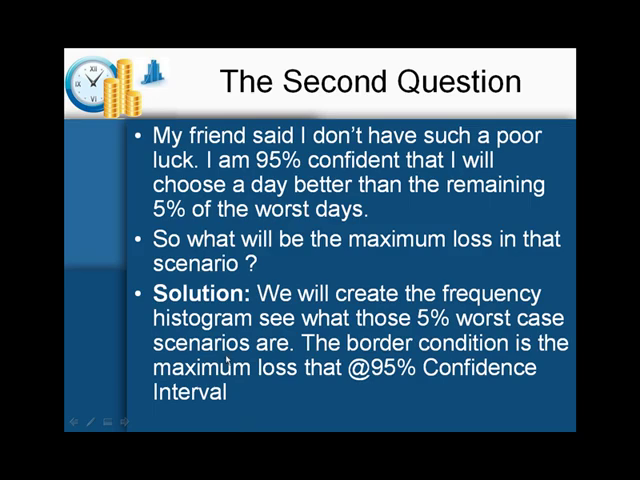
{"action": "mouse_move", "coordinate": [228, 362]}
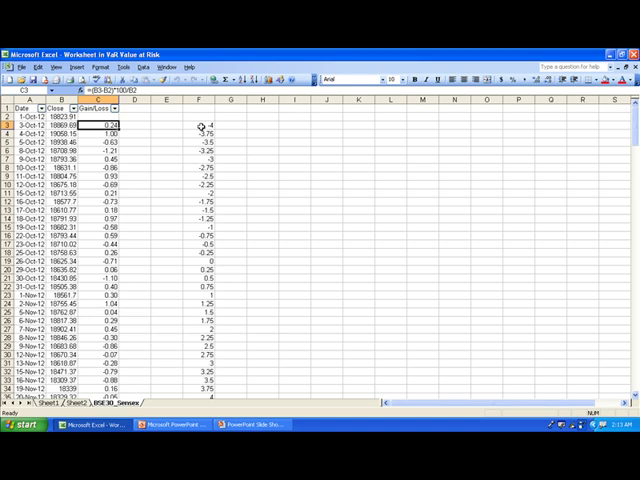
Run Data Analysis Histogram on the daily changes into a new worksheet of bins and frequencies.
{"action": "scroll", "scroll_direction": "down", "scroll_amount": 3}
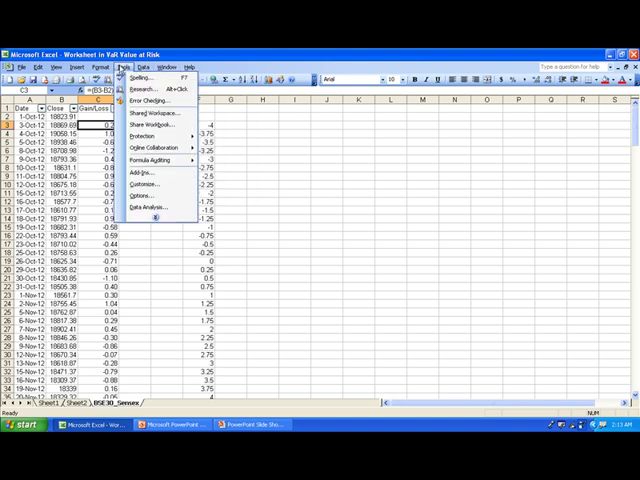
{"action": "left_click", "coordinate": [148, 208]}
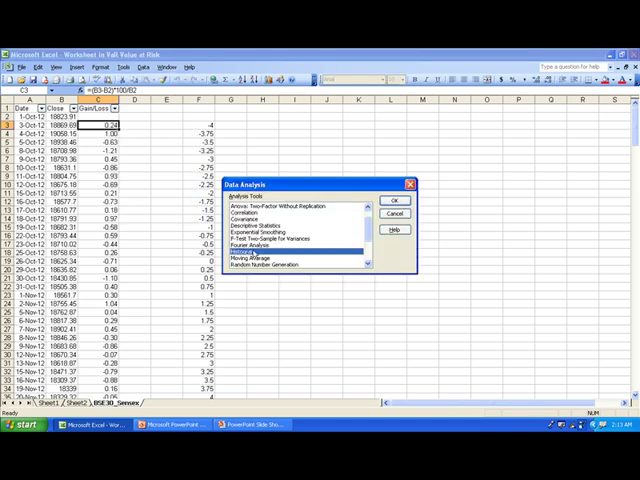
{"action": "left_click", "coordinate": [396, 200]}
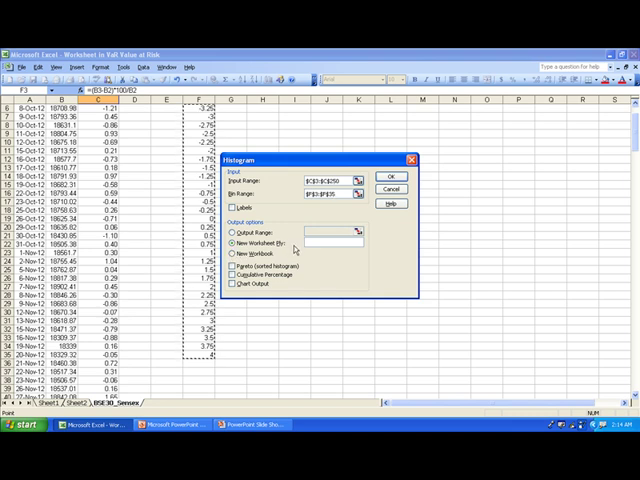
{"action": "left_click", "coordinate": [392, 176]}
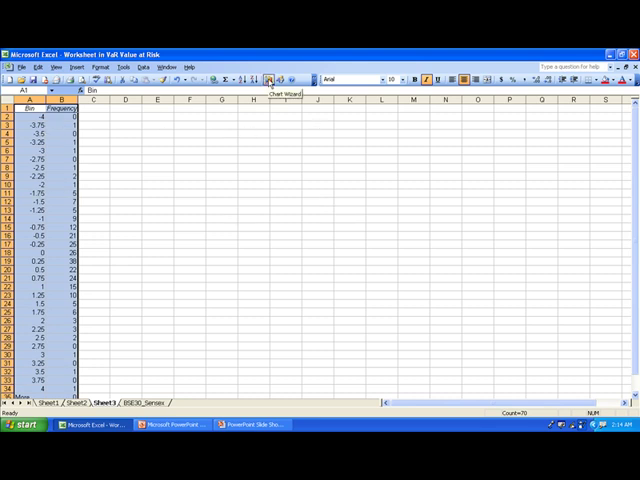
Chart the Frequency column as a column-type histogram via the Chart Wizard.
{"action": "left_click", "coordinate": [270, 80]}
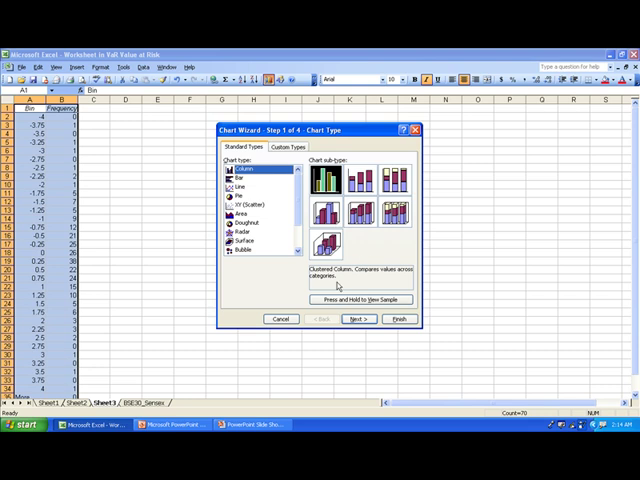
{"action": "left_click", "coordinate": [360, 320]}
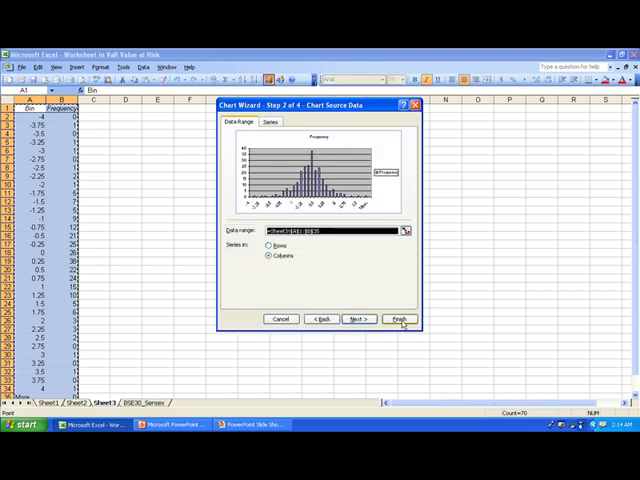
{"action": "left_click", "coordinate": [400, 320]}
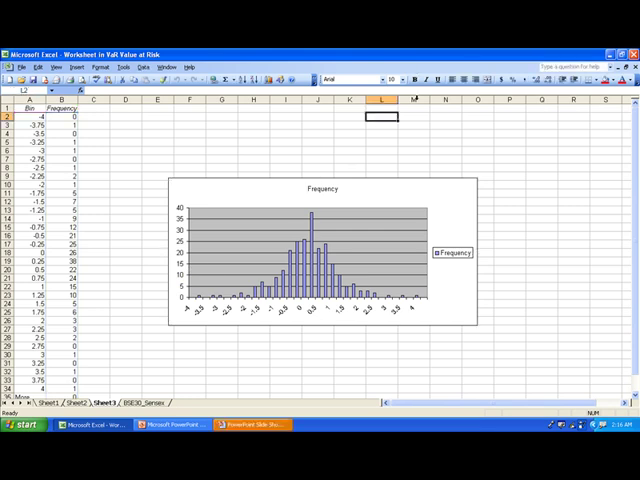
Enter the multiplication 1*2.48 in an empty cell above the frequency histogram chart.
{"action": "type", "text": "1"}
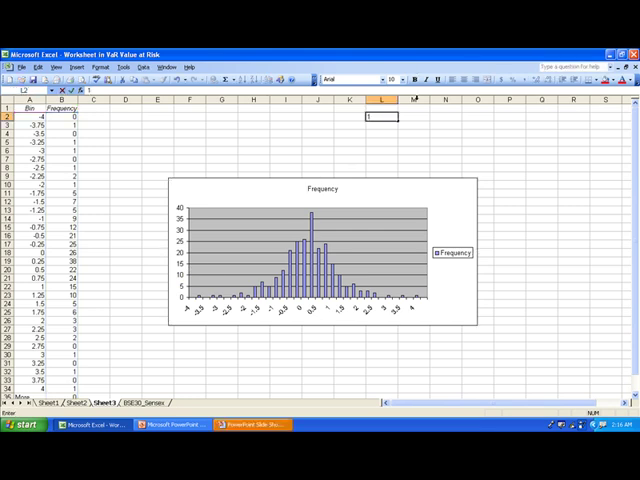
{"action": "type", "text": "*"}
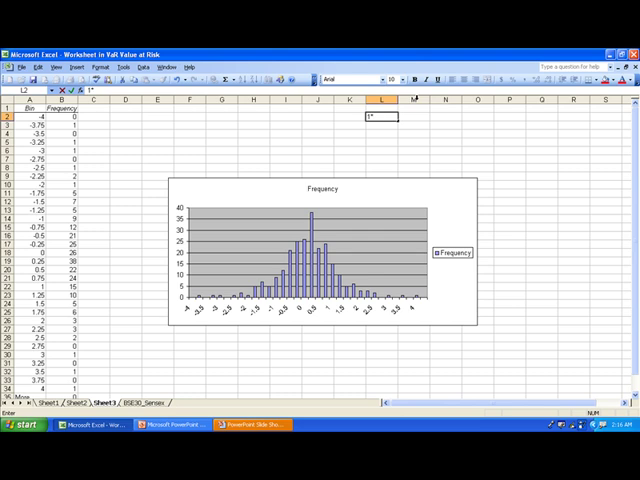
{"action": "type", "text": "2"}
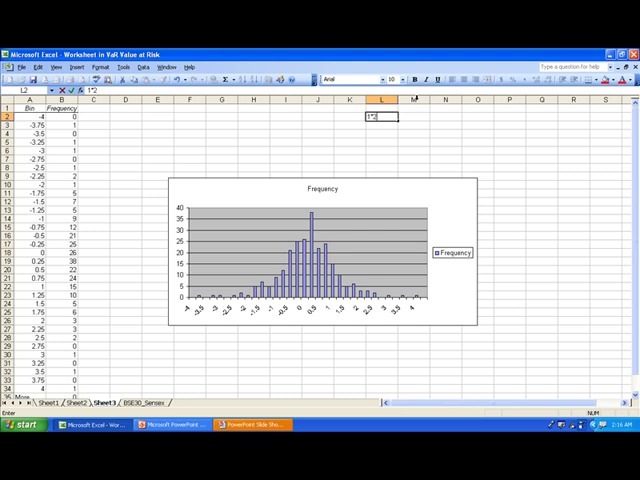
{"action": "type", "text": "48"}
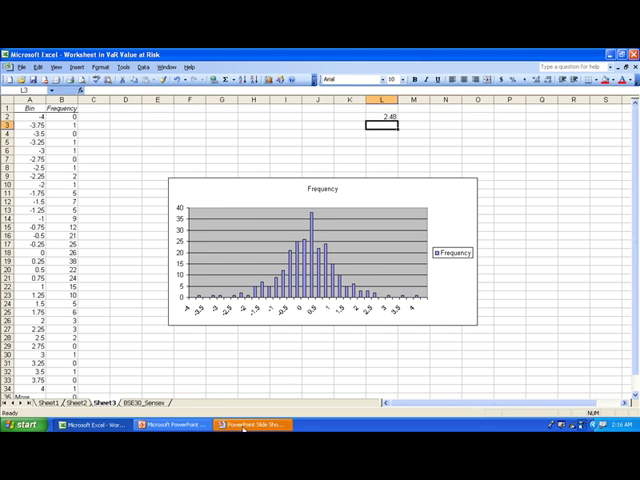
Switch back to the PowerPoint Histogram Method slide stating VaR is -1.75% at 95% confidence.
{"action": "left_click", "coordinate": [262, 424]}
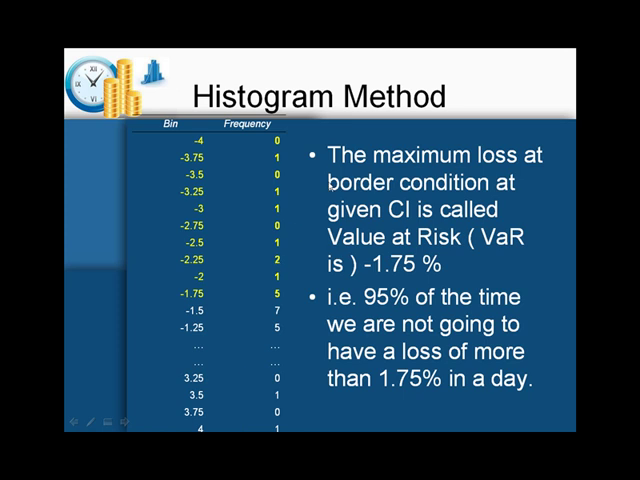
{"action": "mouse_move", "coordinate": [202, 256]}
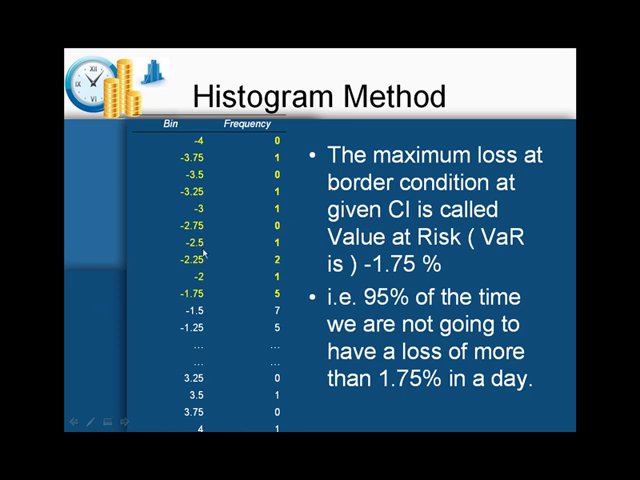